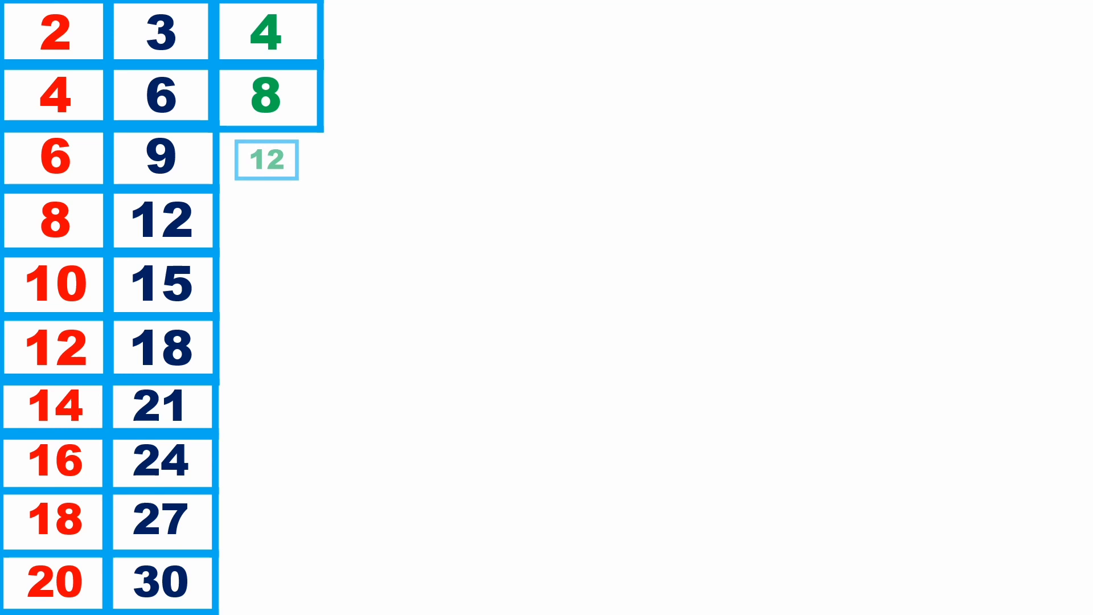
Advance the slide animation to reveal the green multiples-of-4 boxes down to 36, with 40 appearing.
{"action": "left_click", "coordinate": [266, 159]}
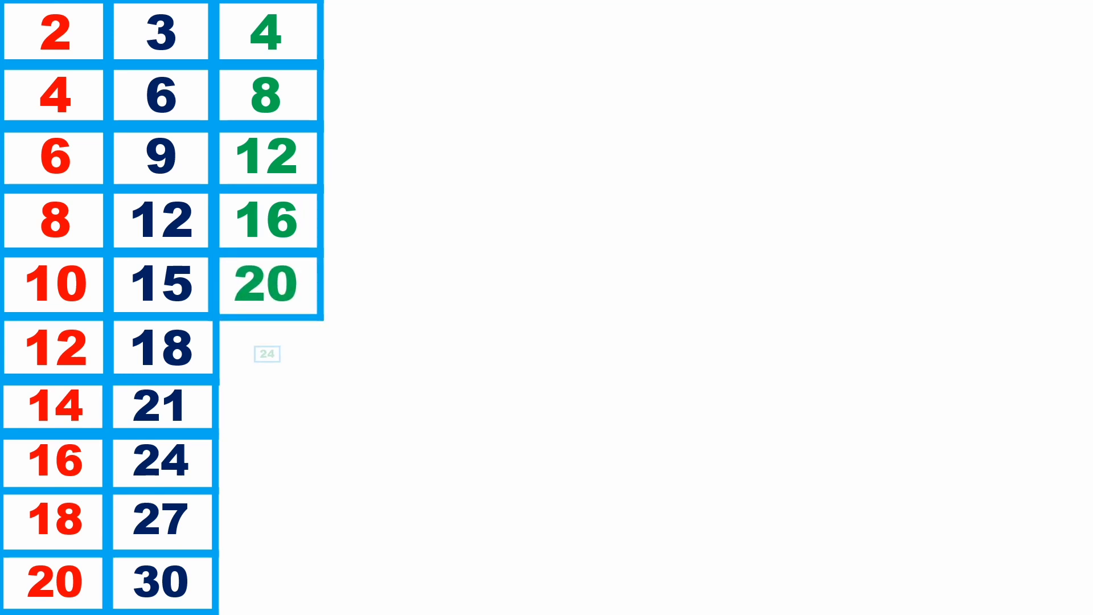
{"action": "left_click", "coordinate": [266, 348]}
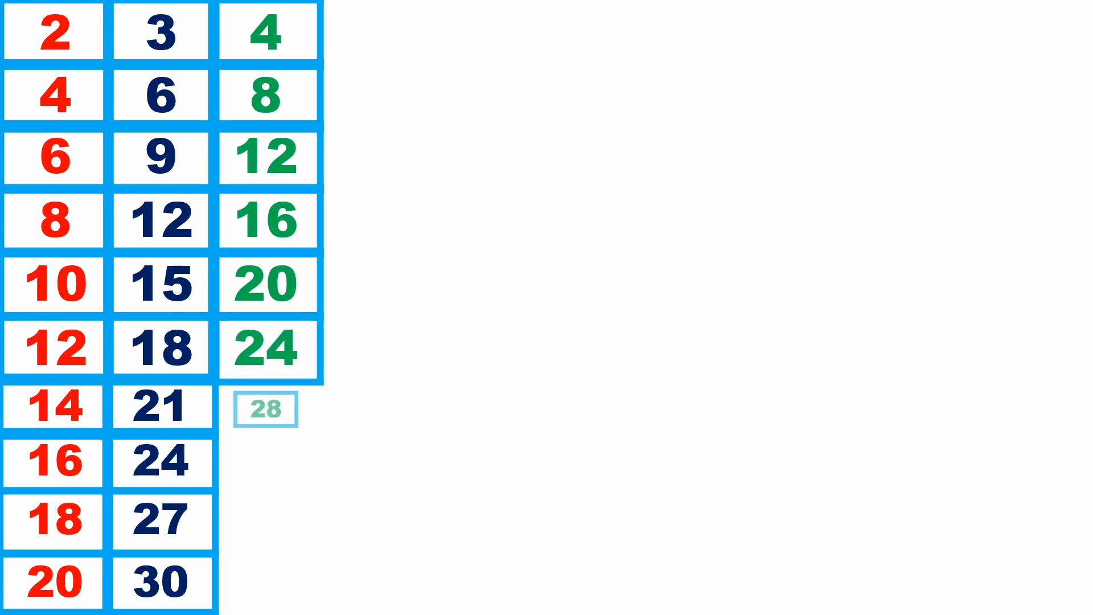
{"action": "left_click", "coordinate": [266, 409]}
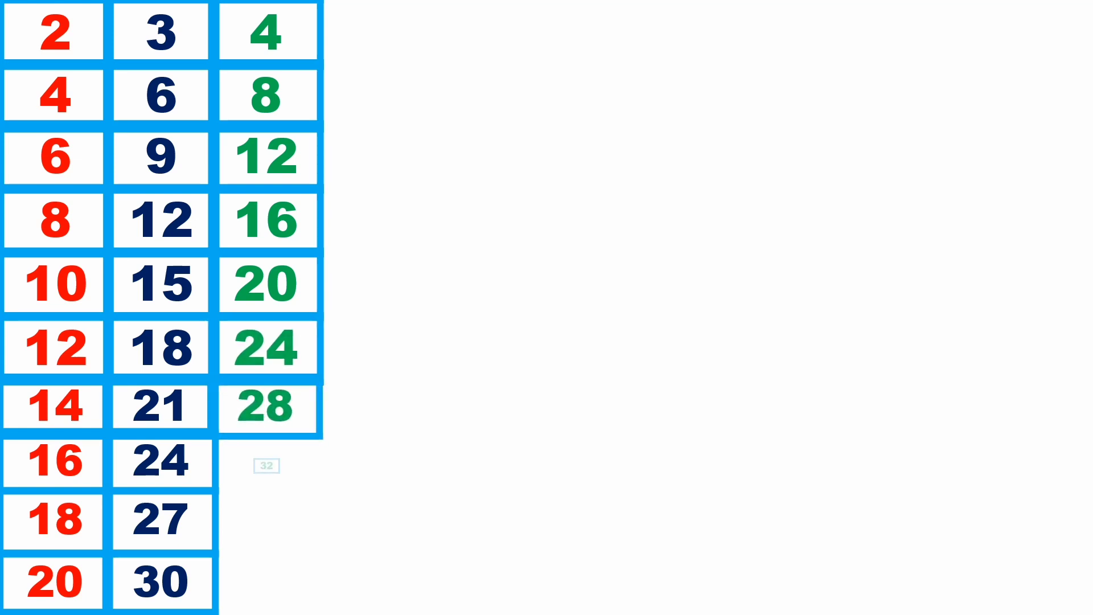
{"action": "left_click", "coordinate": [266, 464]}
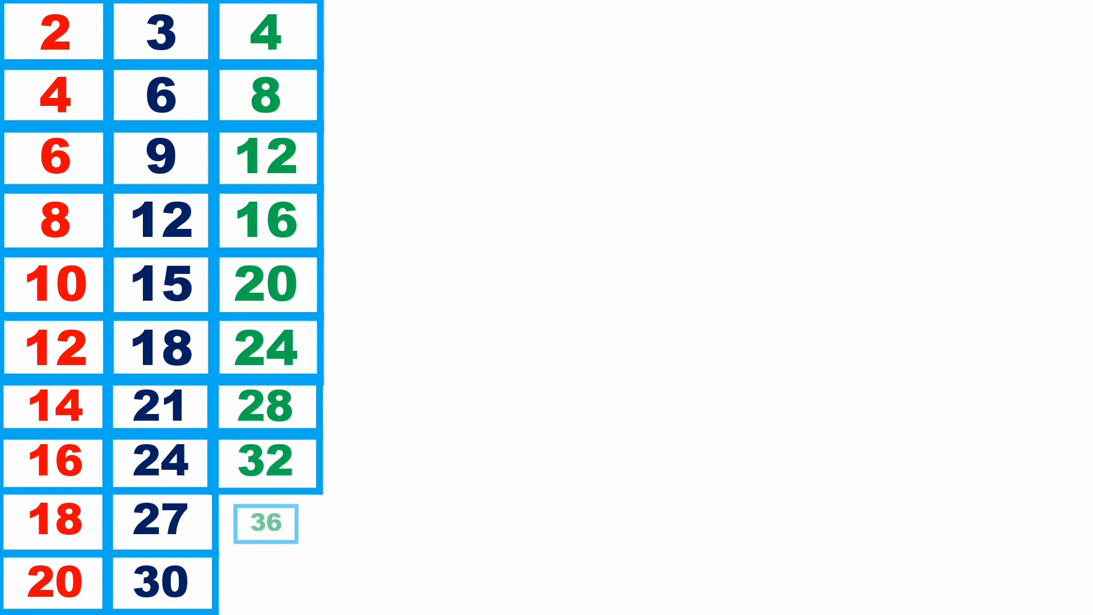
{"action": "left_click", "coordinate": [267, 524]}
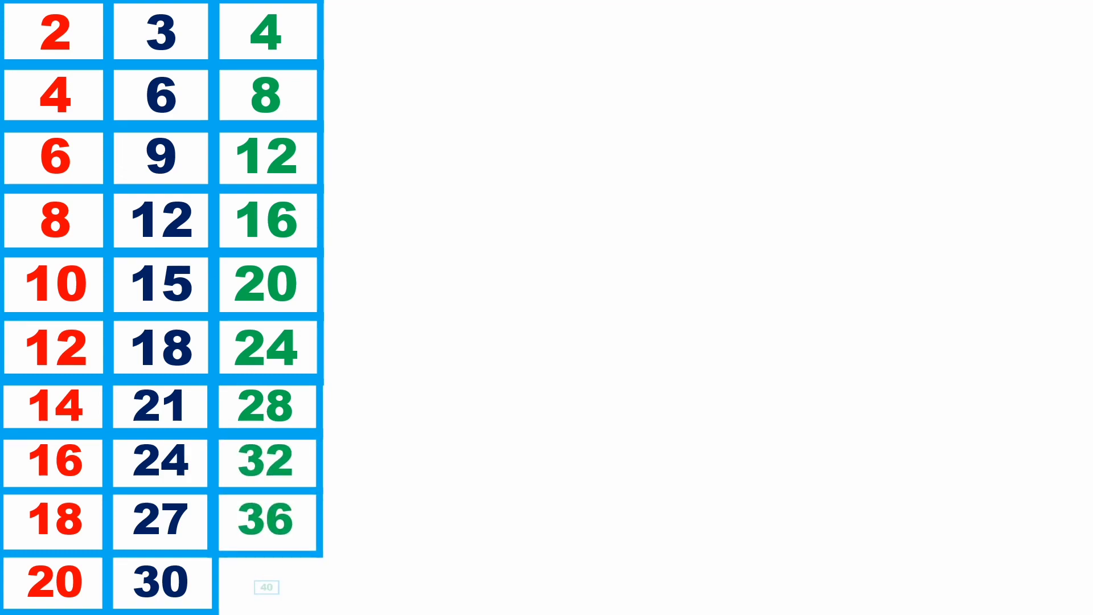